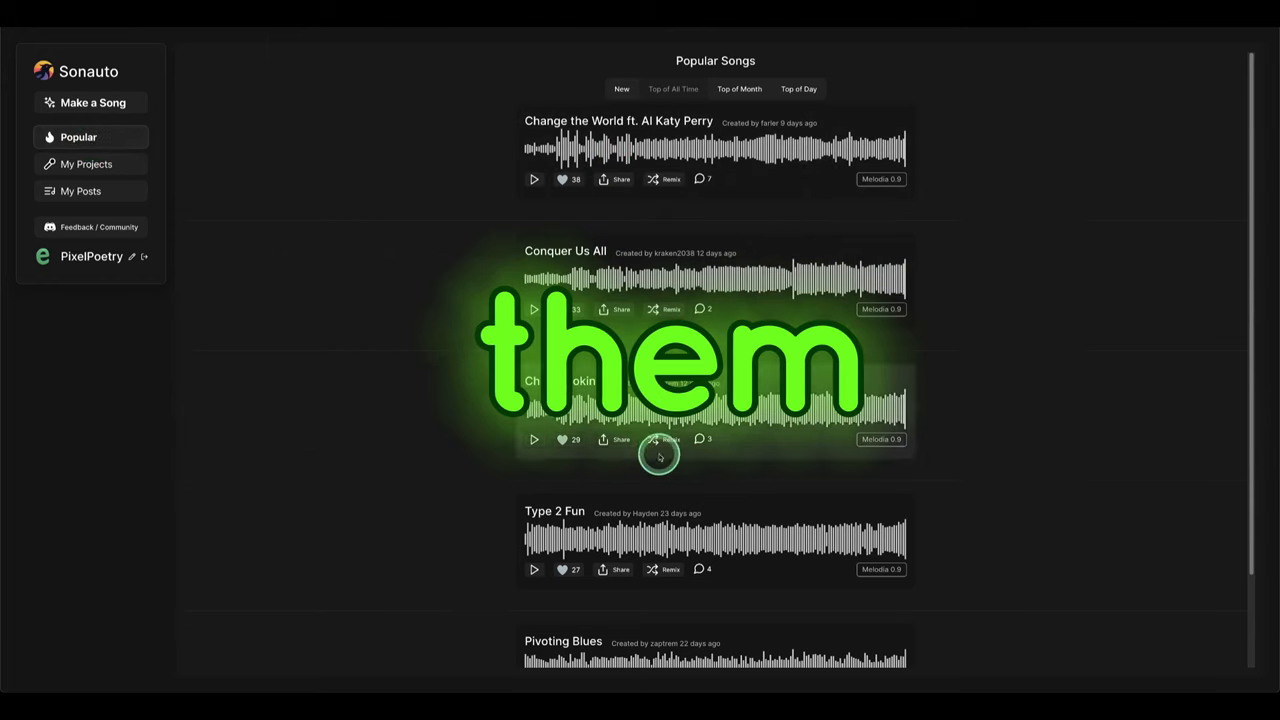
# Go from My Projects to My Posts, where the posted song Our Destiny is listed
pyautogui.click(88, 164)
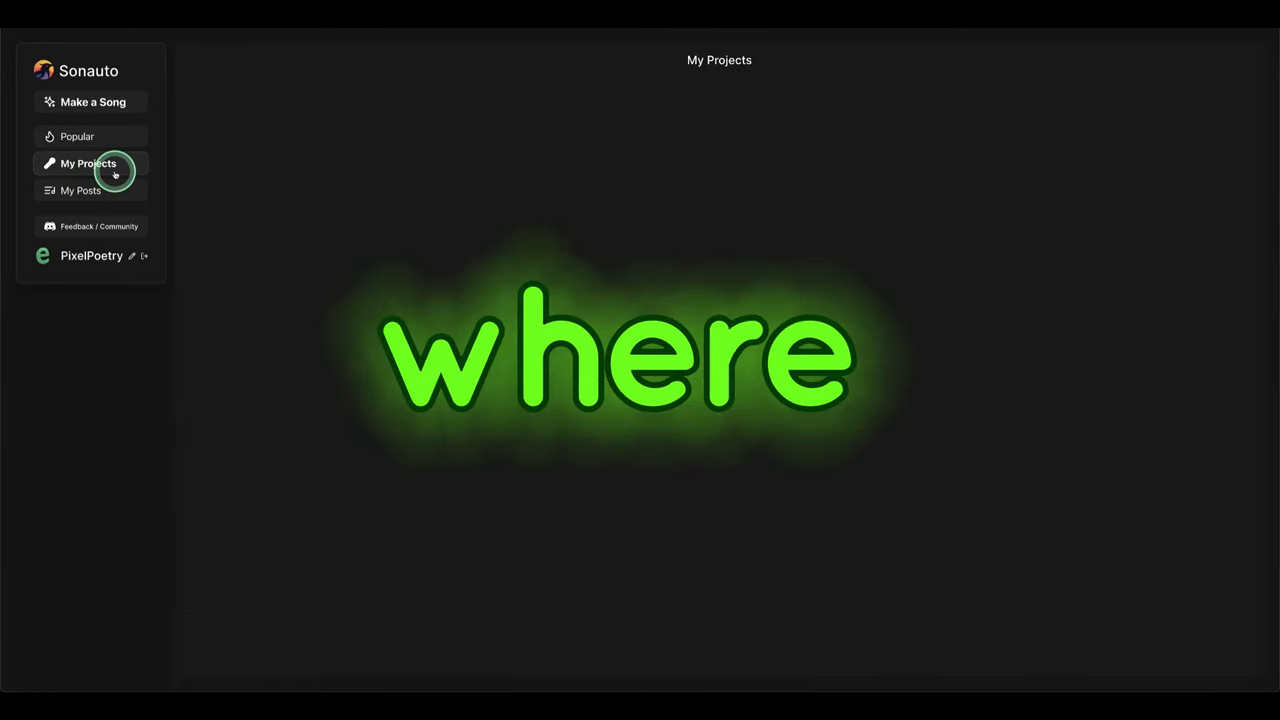
pyautogui.click(88, 164)
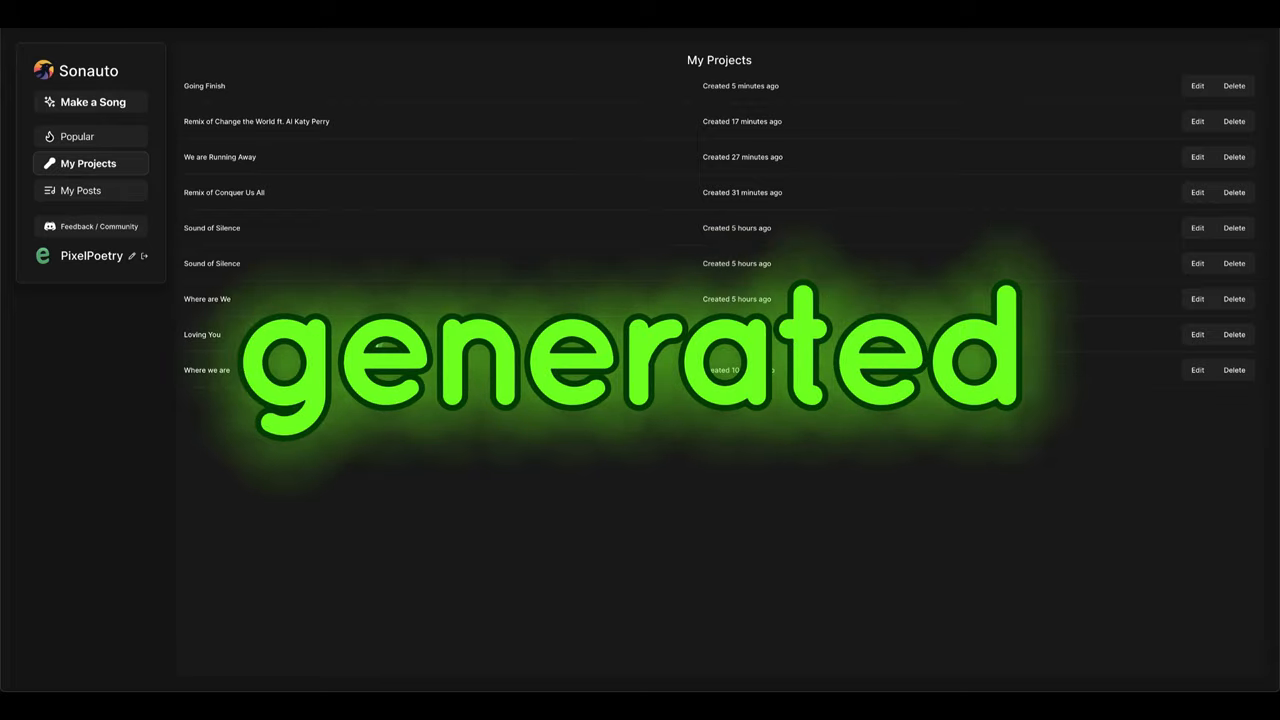
pyautogui.click(80, 190)
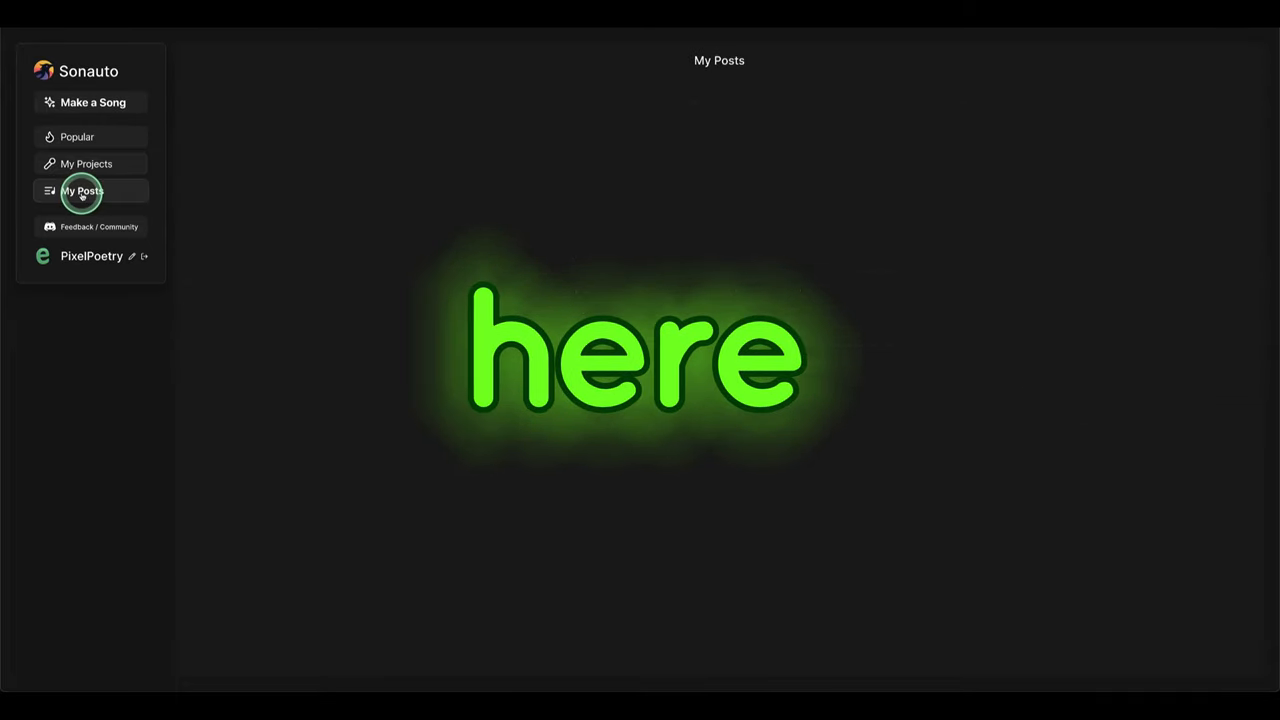
pyautogui.click(82, 190)
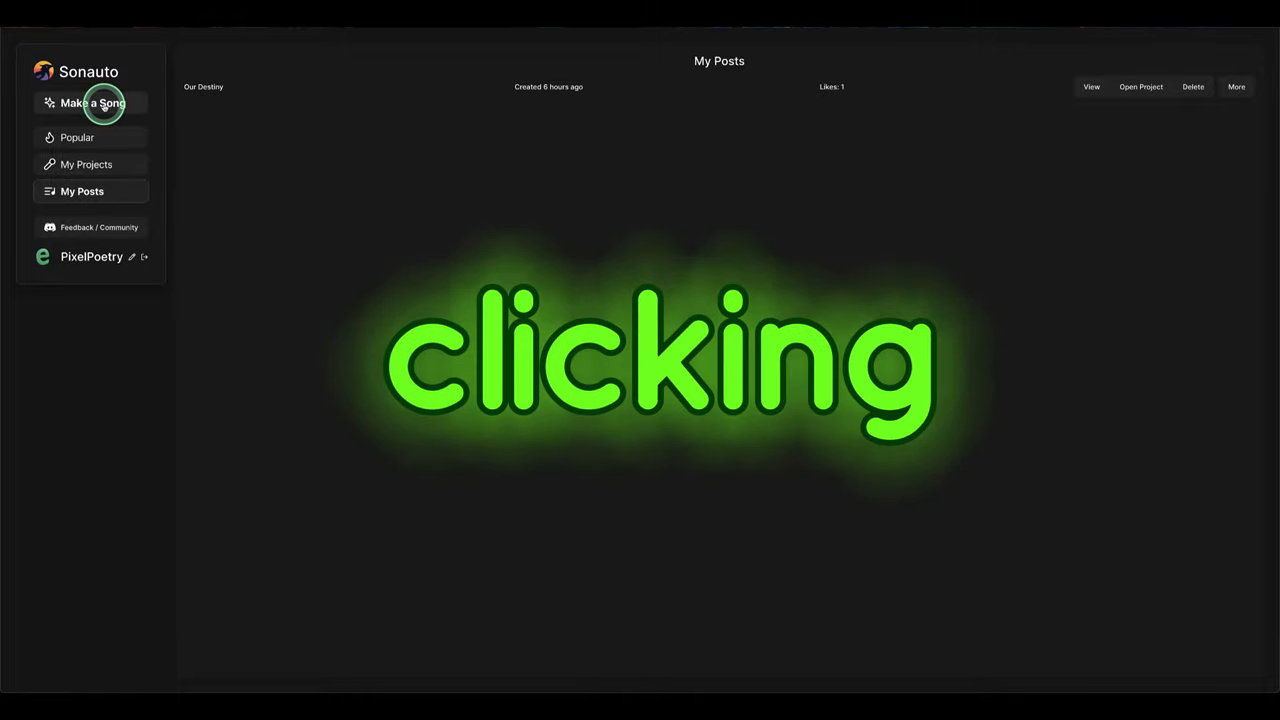
# Create a new song described as 'A cinematic tech...' and enable Advanced custom lyrics & prompt
pyautogui.click(92, 104)
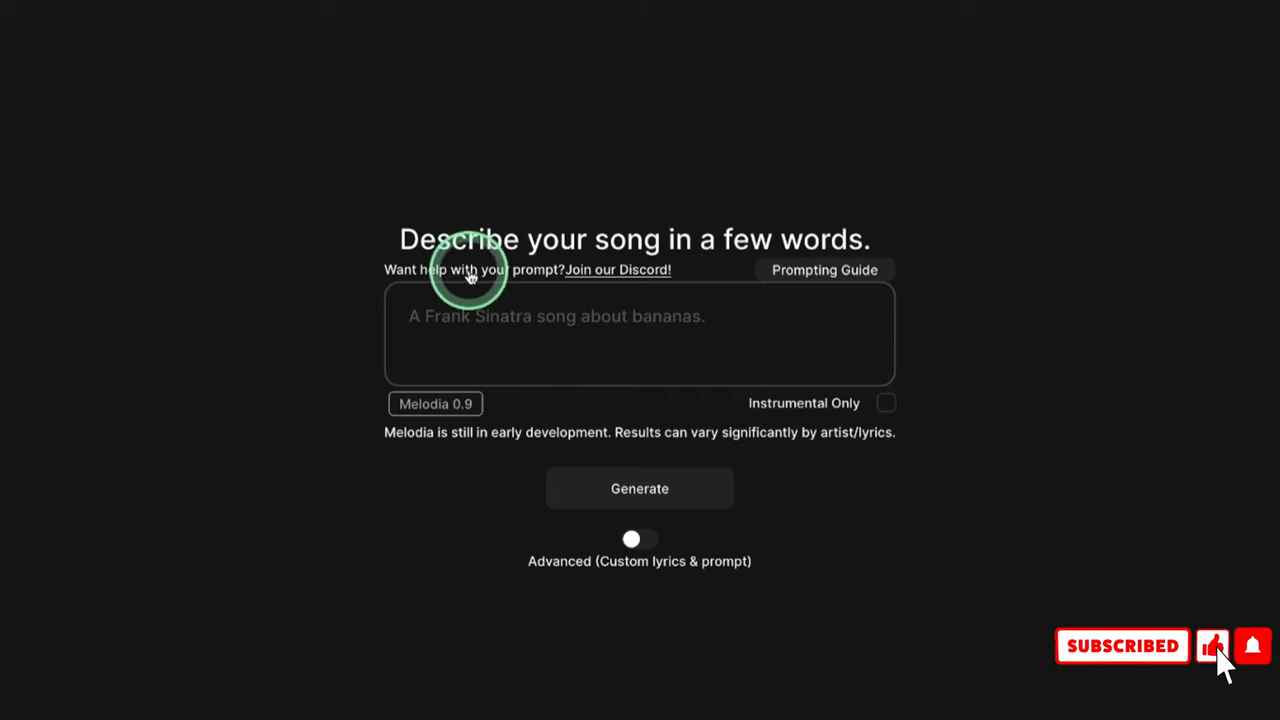
pyautogui.write('A cinematic techno song in the likeness of Alan Walker music beat')
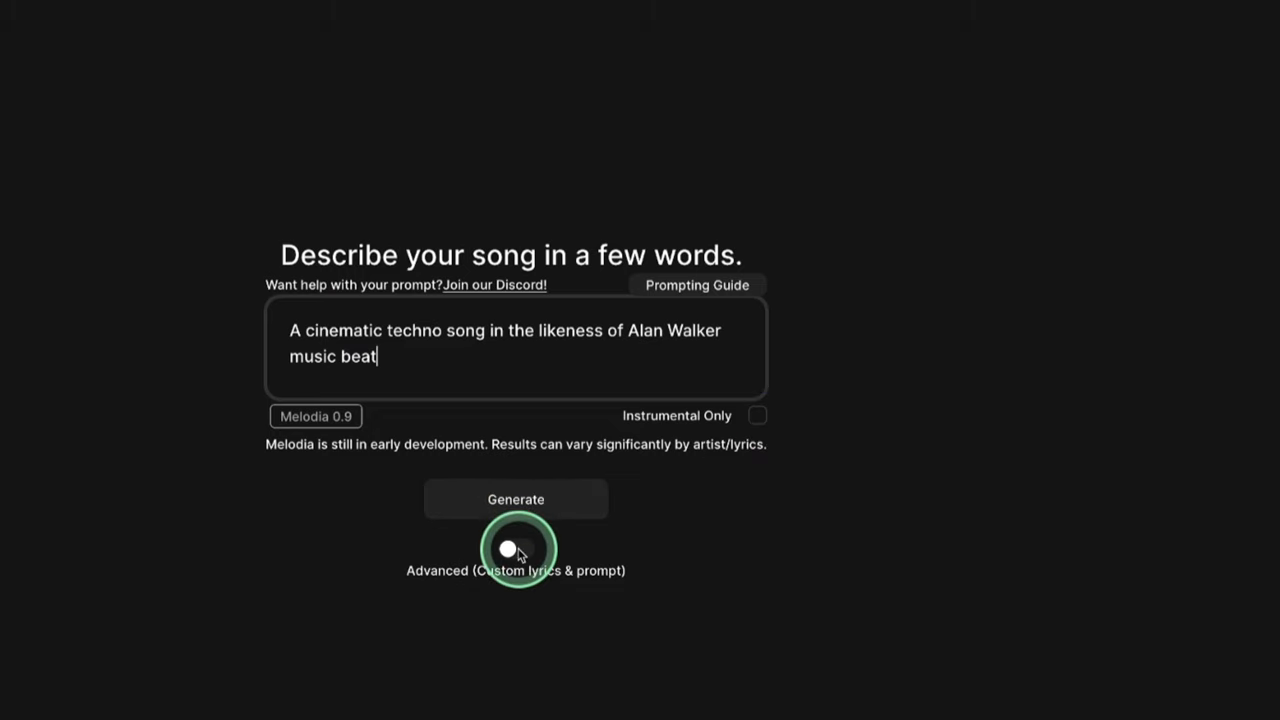
pyautogui.click(516, 548)
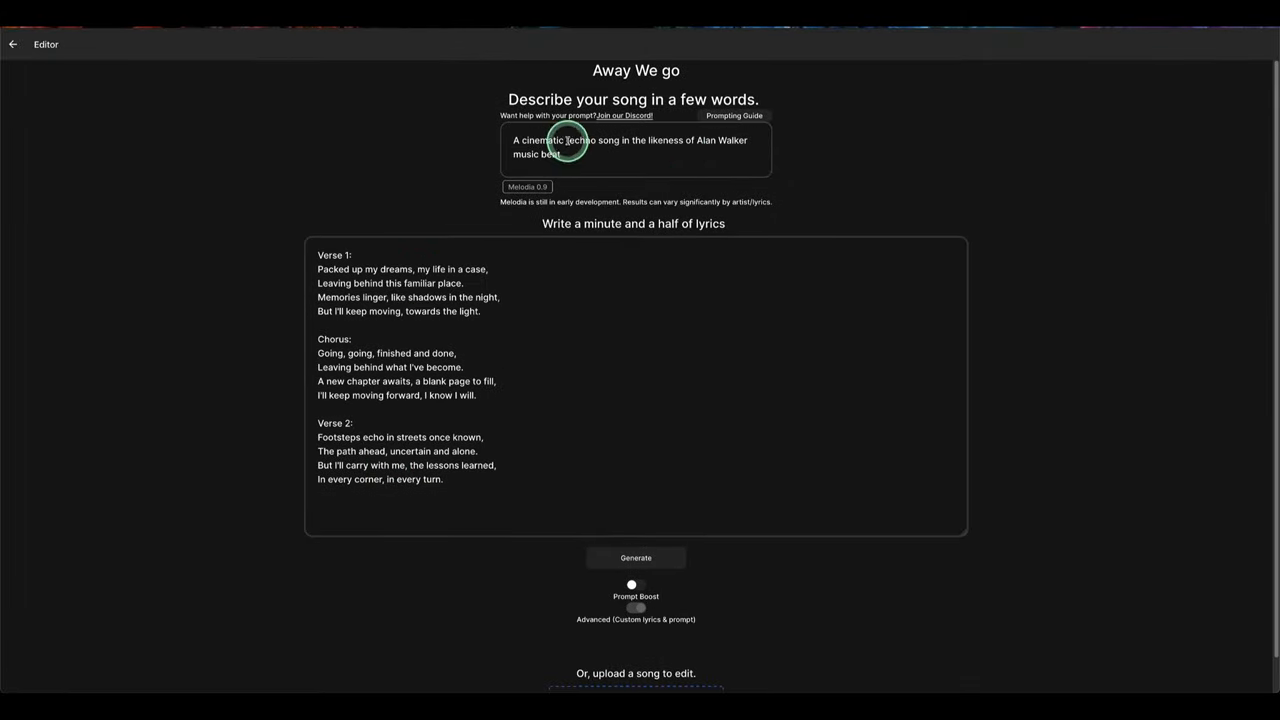
# Generate Away We Go from its cinematic techno description and lyrics
pyautogui.click(636, 558)
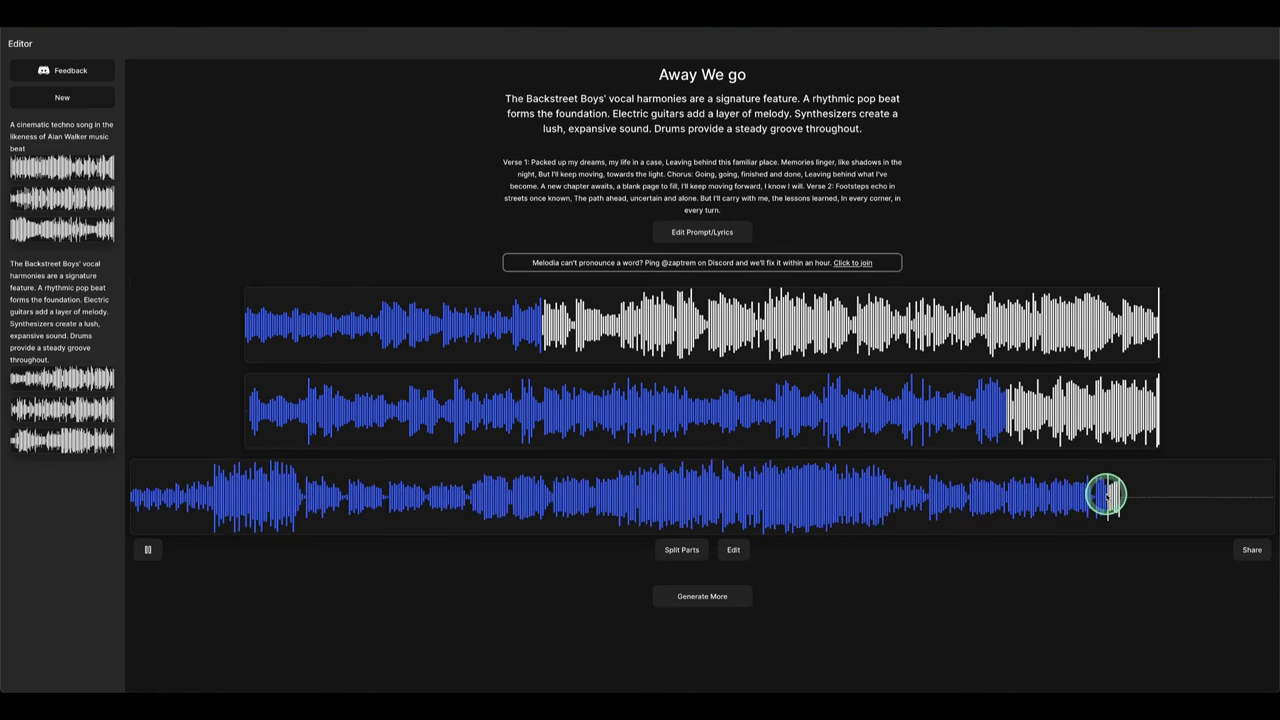
# Edit Away We Go and regenerate the selected extended section
pyautogui.click(732, 548)
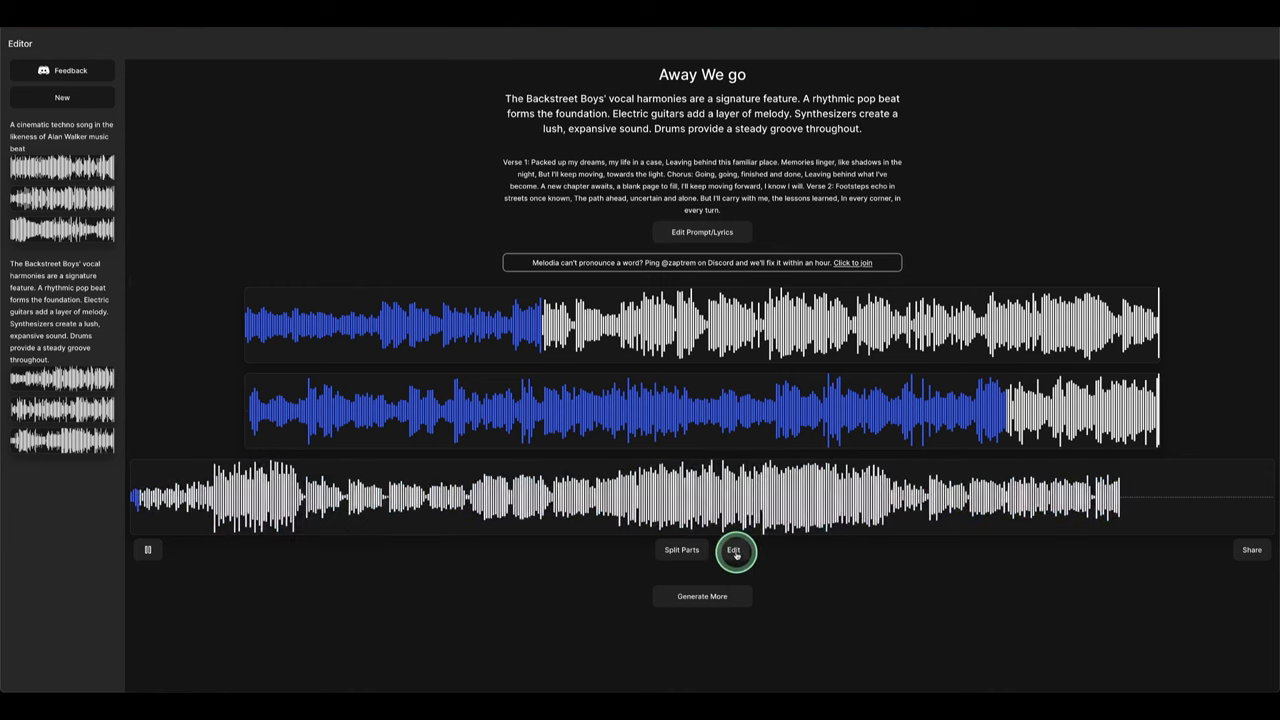
pyautogui.click(734, 550)
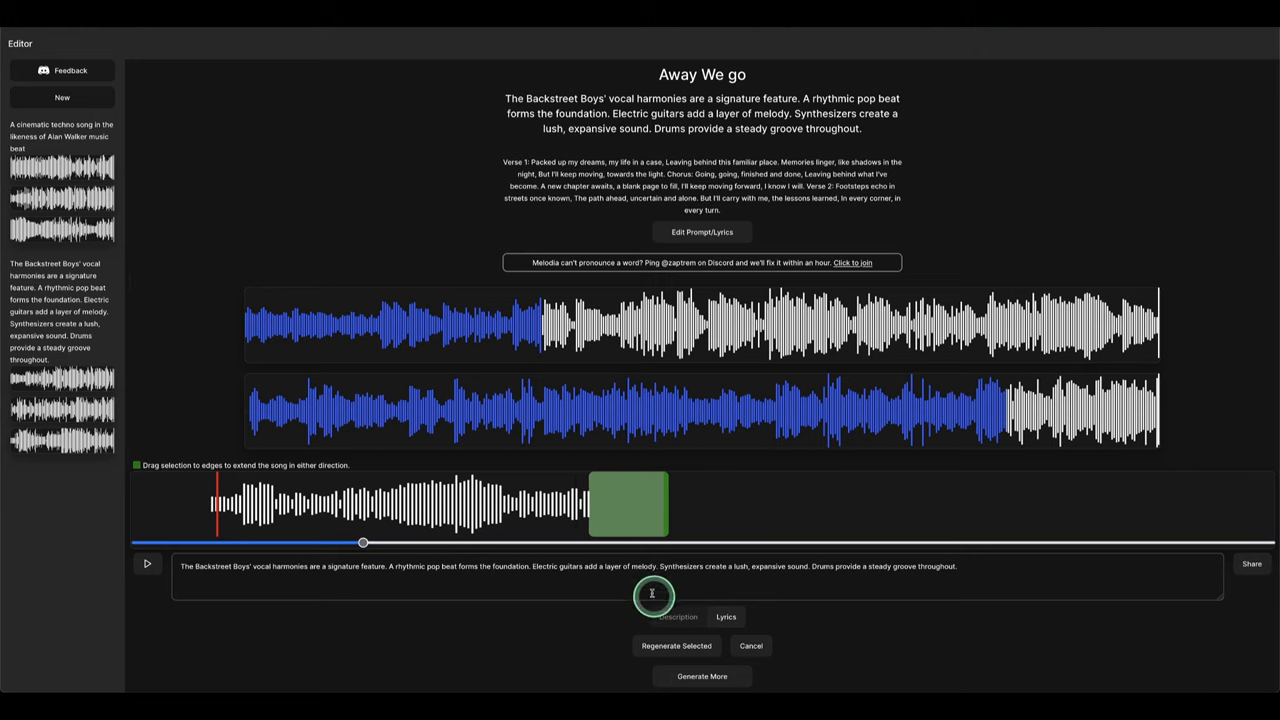
pyautogui.click(676, 644)
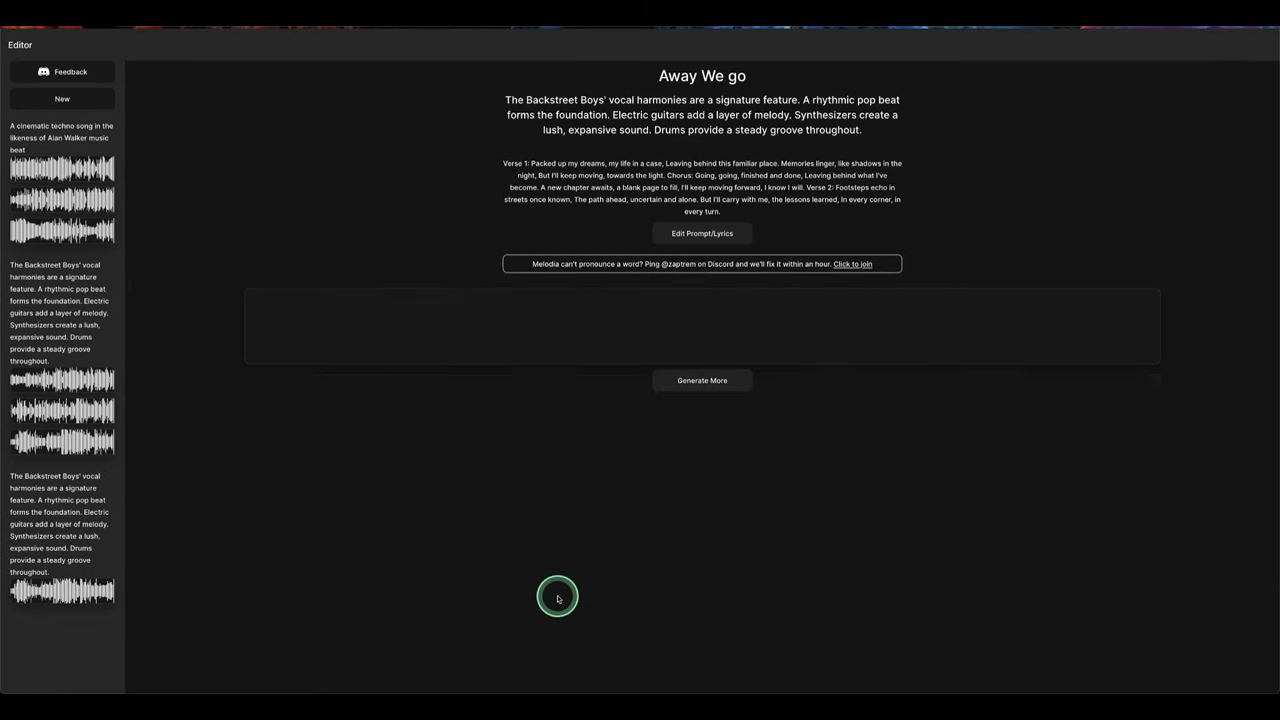
# Share the regenerated version to reach the Publish Song dialog
pyautogui.click(700, 380)
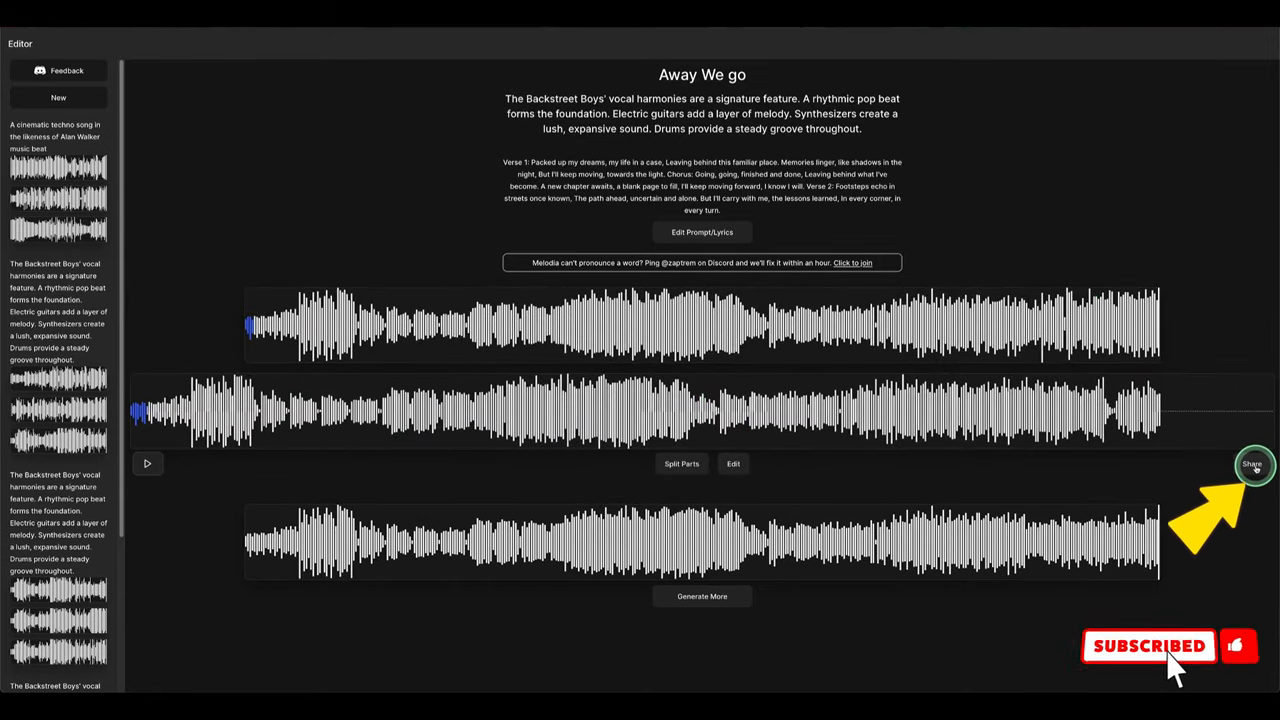
pyautogui.click(1252, 464)
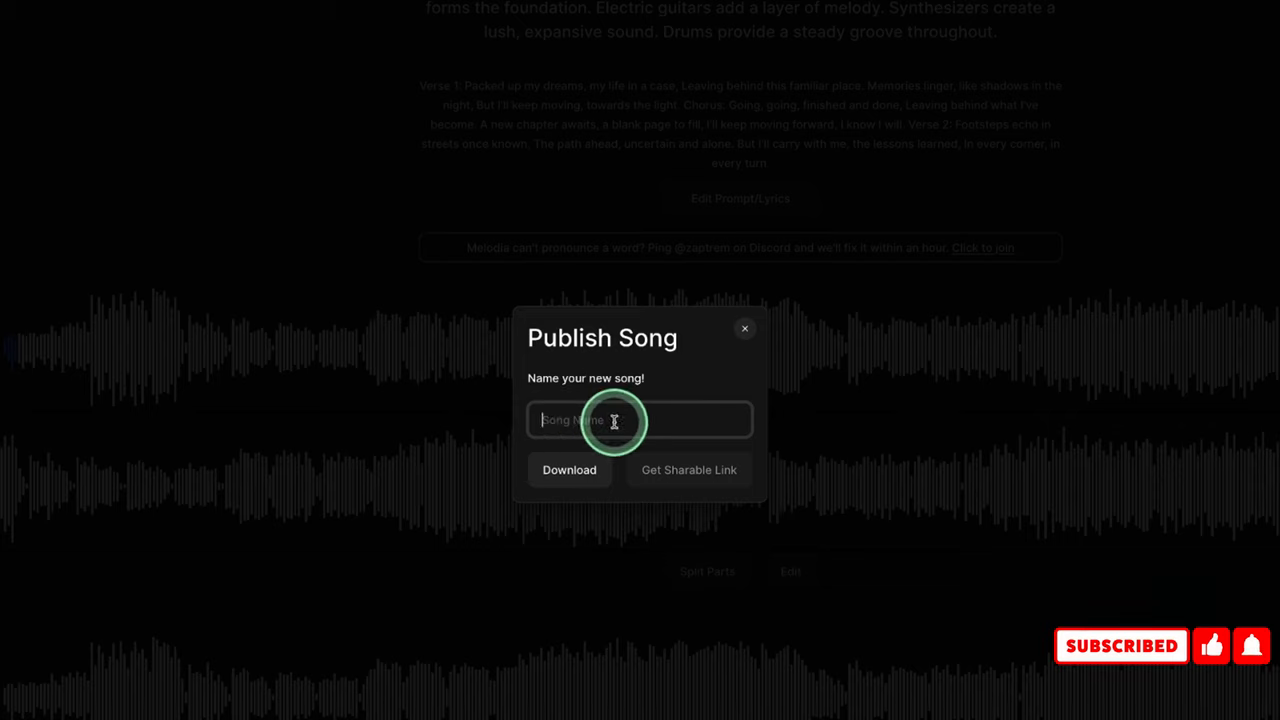
# Name the song 'New Day' and download it
pyautogui.write('New Day')
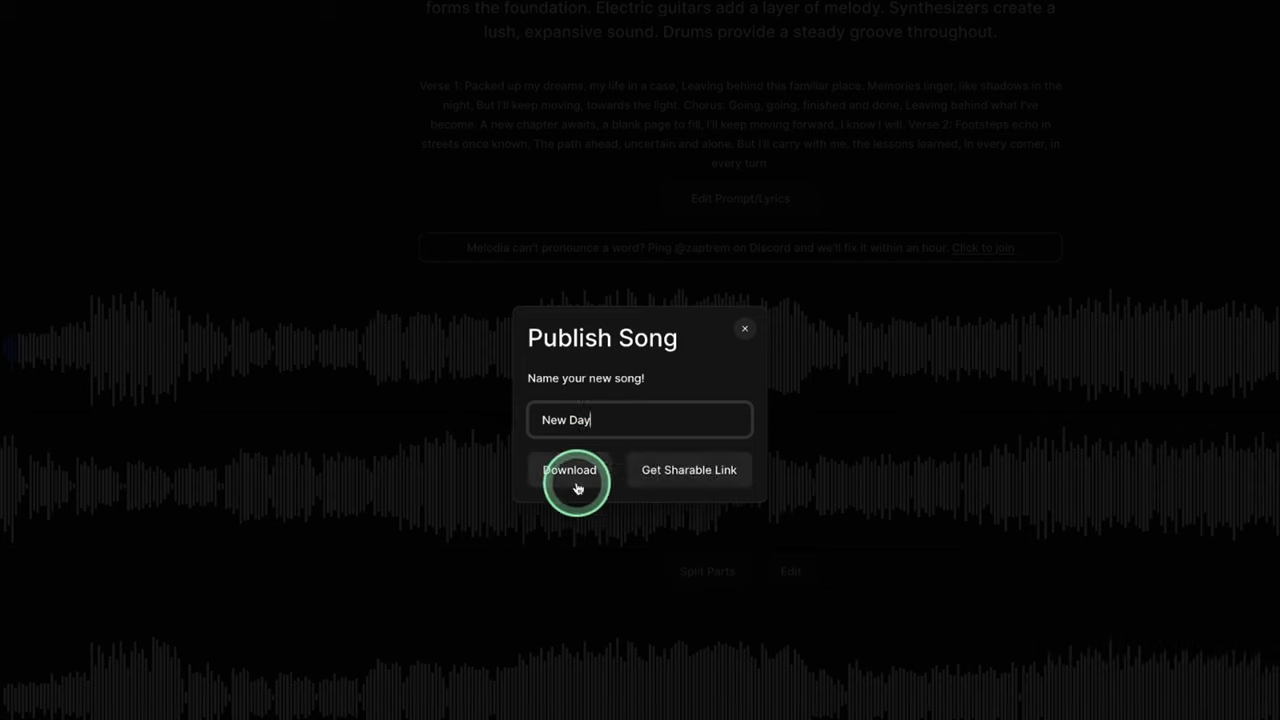
pyautogui.click(568, 470)
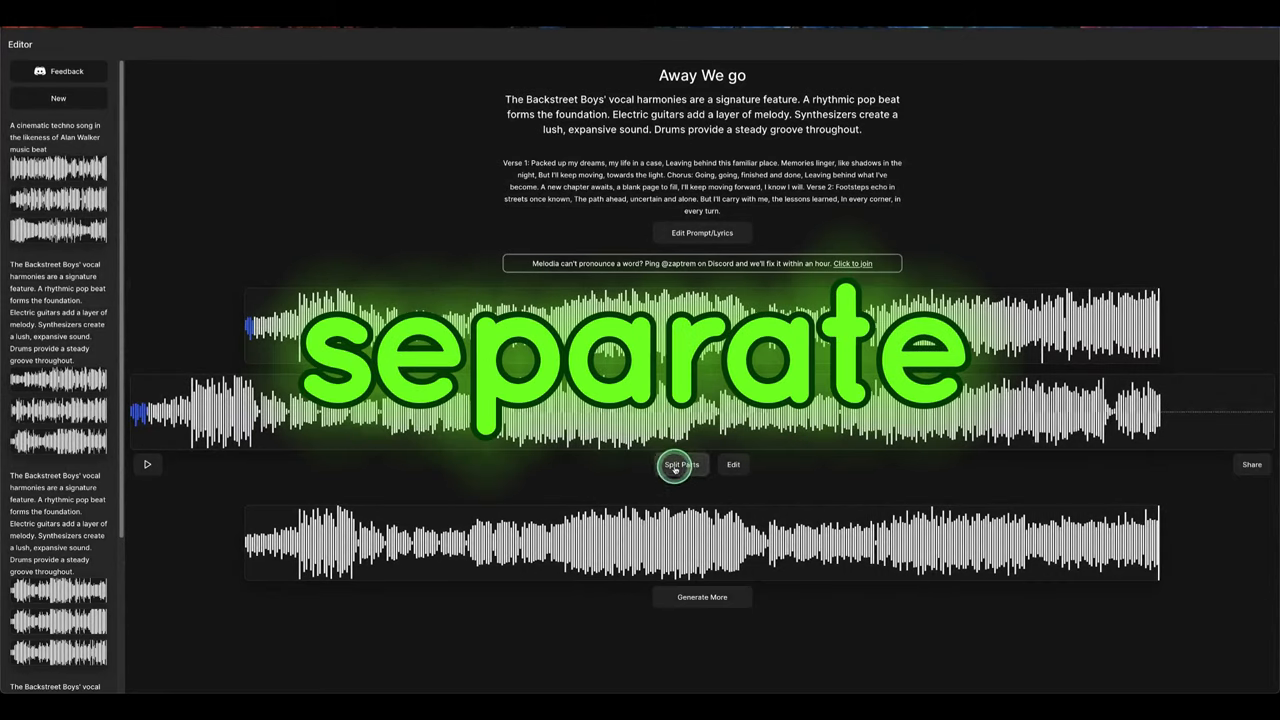
# Split Away We Go into all stems: drums, bass, other and vocals
pyautogui.click(680, 464)
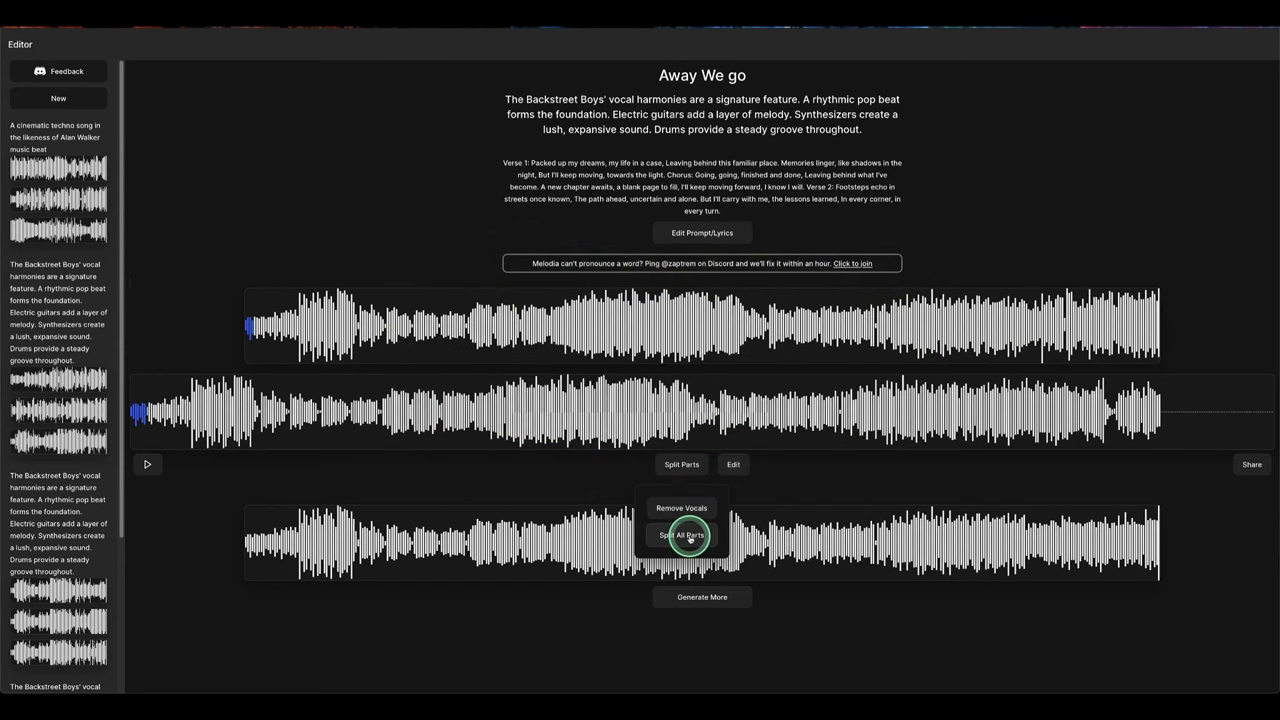
pyautogui.click(680, 534)
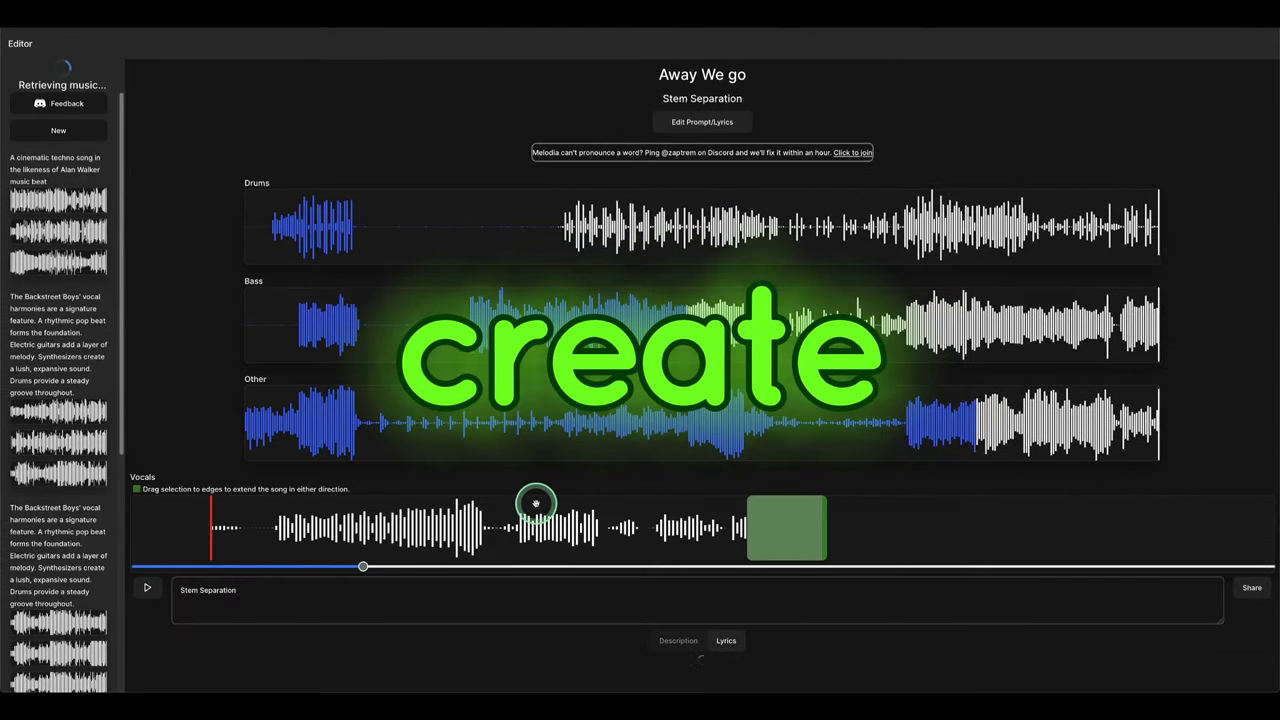
pyautogui.click(58, 98)
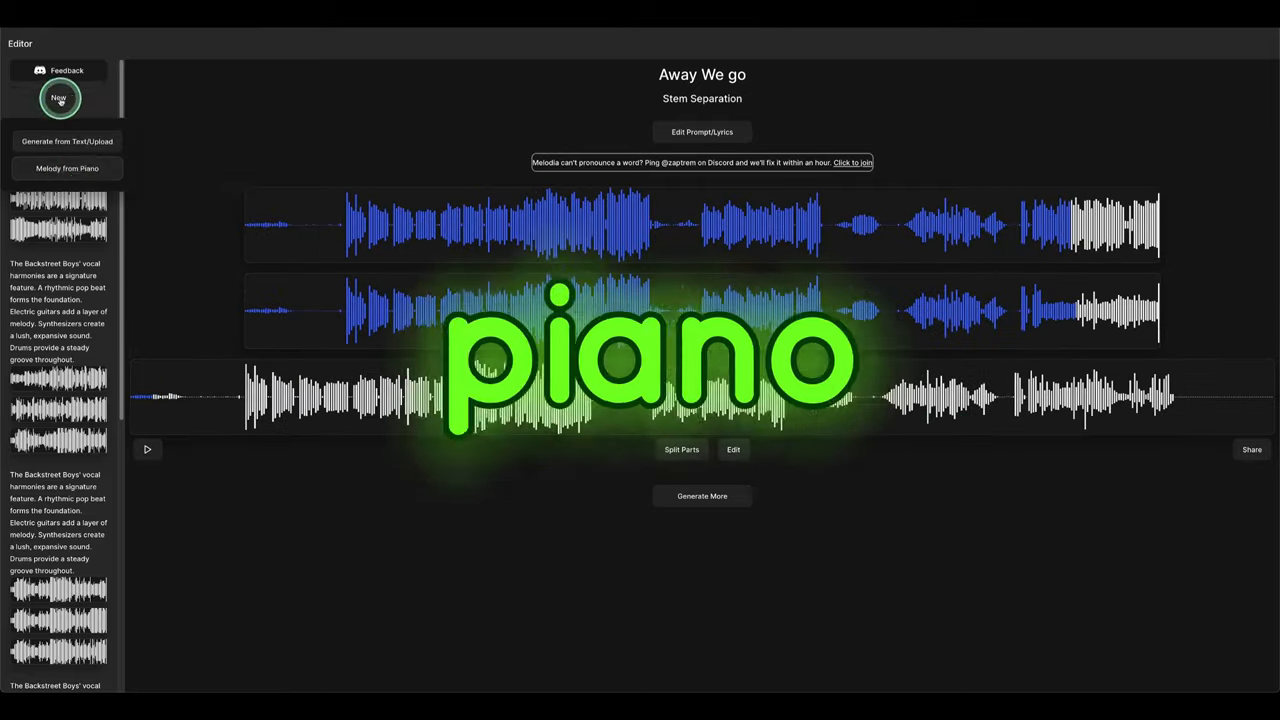
# Start Melody from Piano and play a note on the on-screen keyboard
pyautogui.click(68, 168)
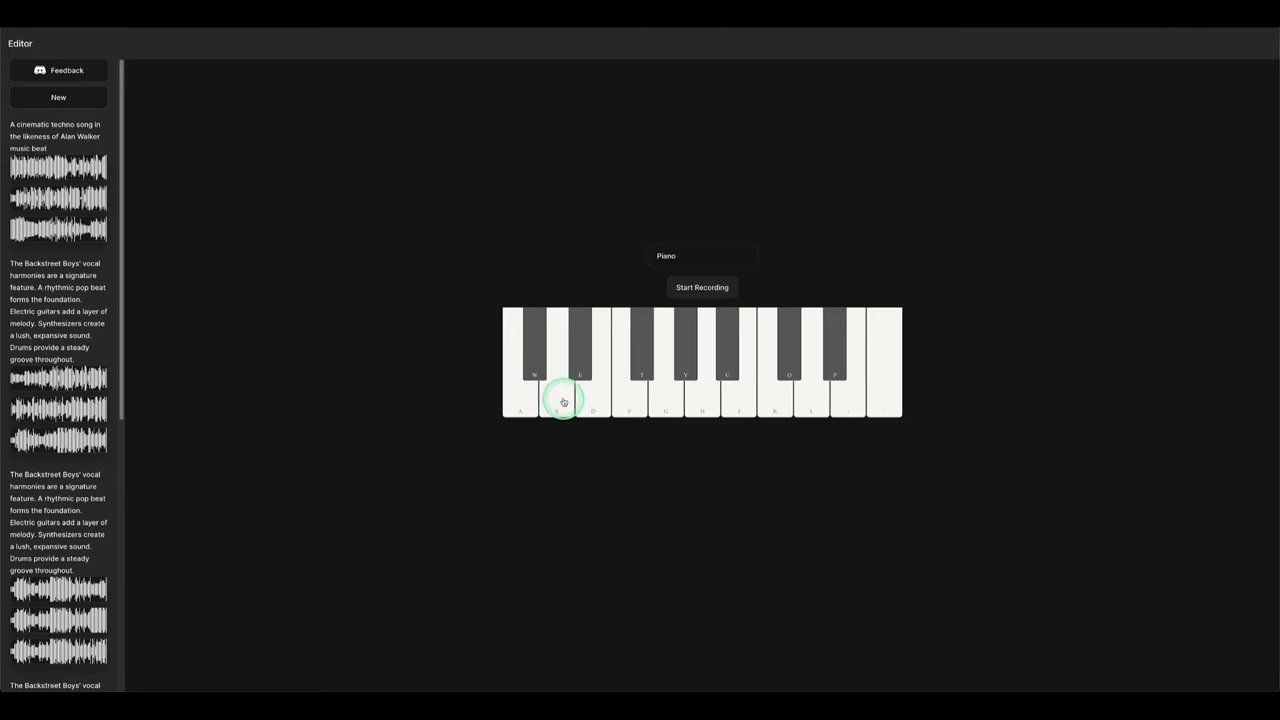
pyautogui.click(592, 360)
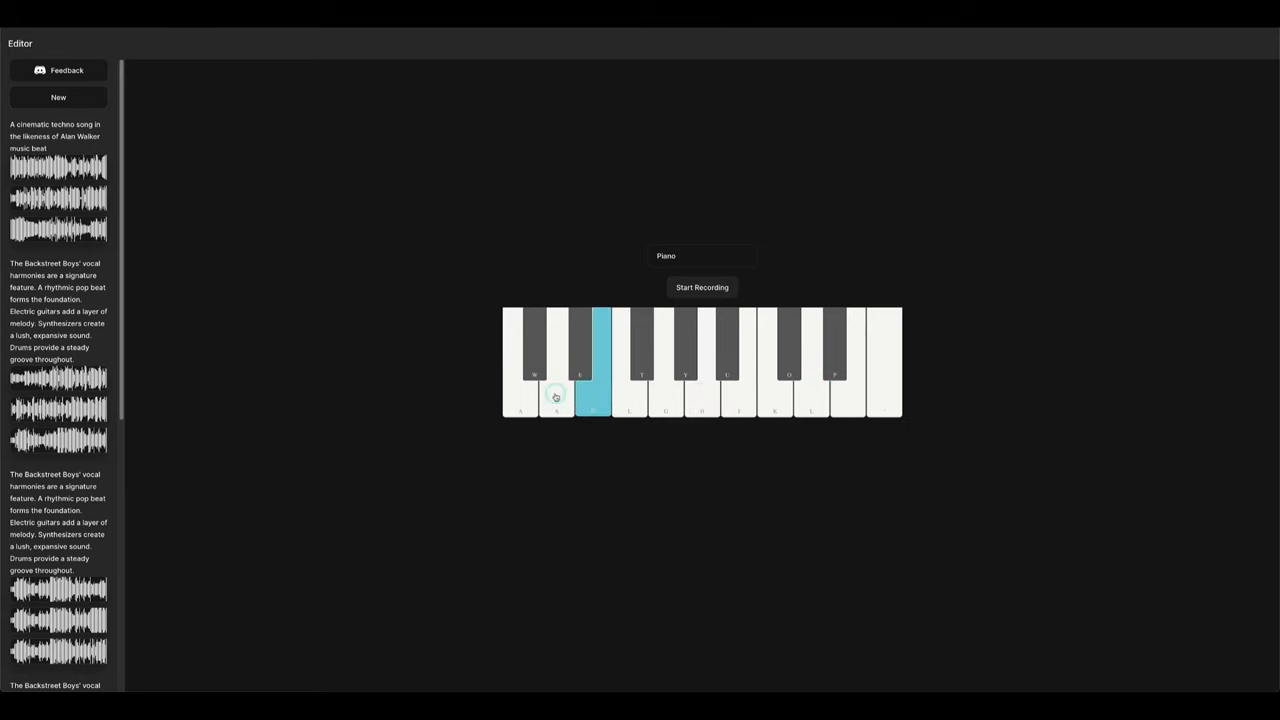